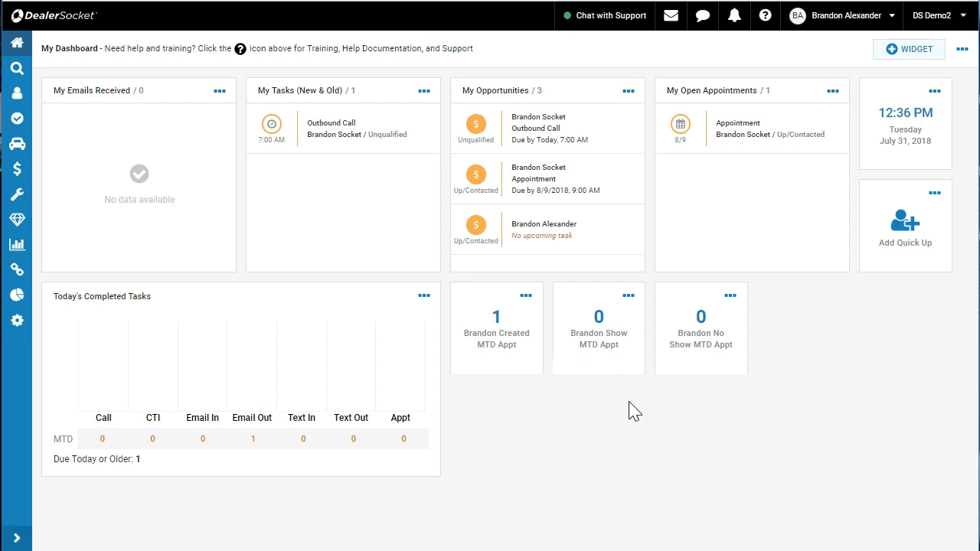
pyautogui.moveTo(17, 73)
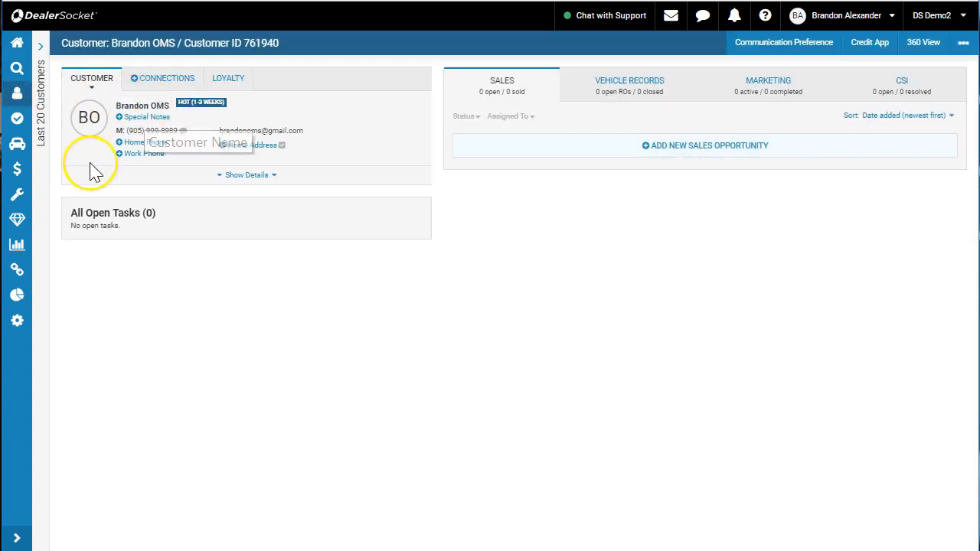
pyautogui.moveTo(674, 199)
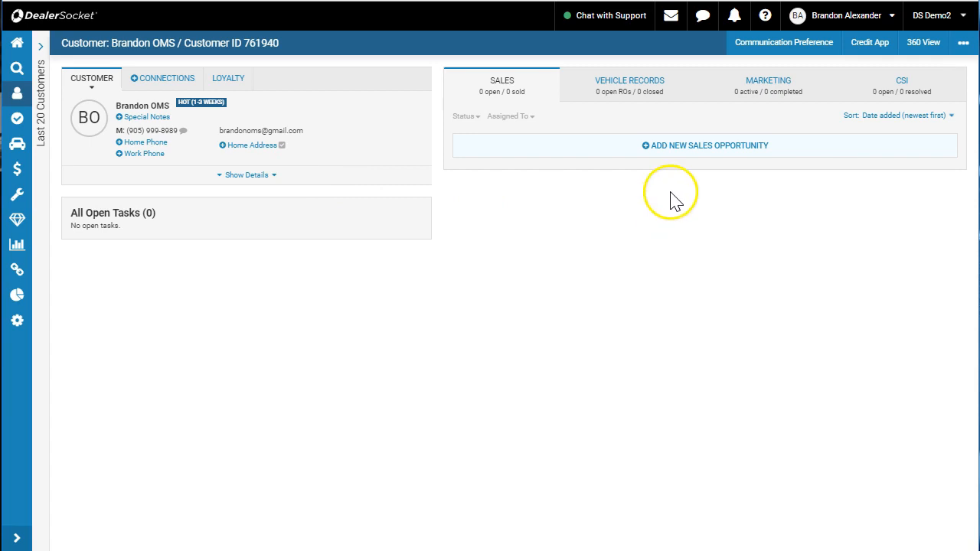
pyautogui.moveTo(684, 145)
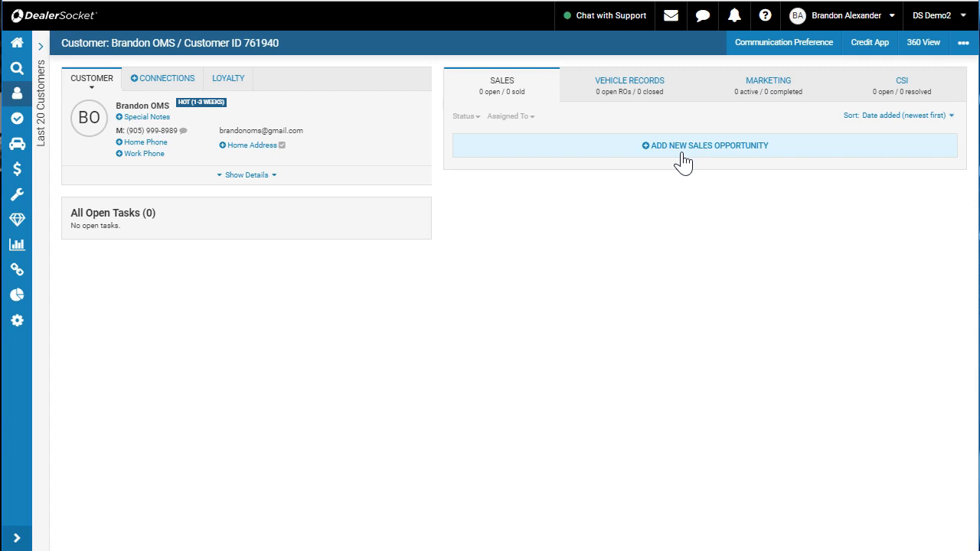
# Create a new sales opportunity with source Fresh Up and tracking code *Referral.
pyautogui.click(704, 146)
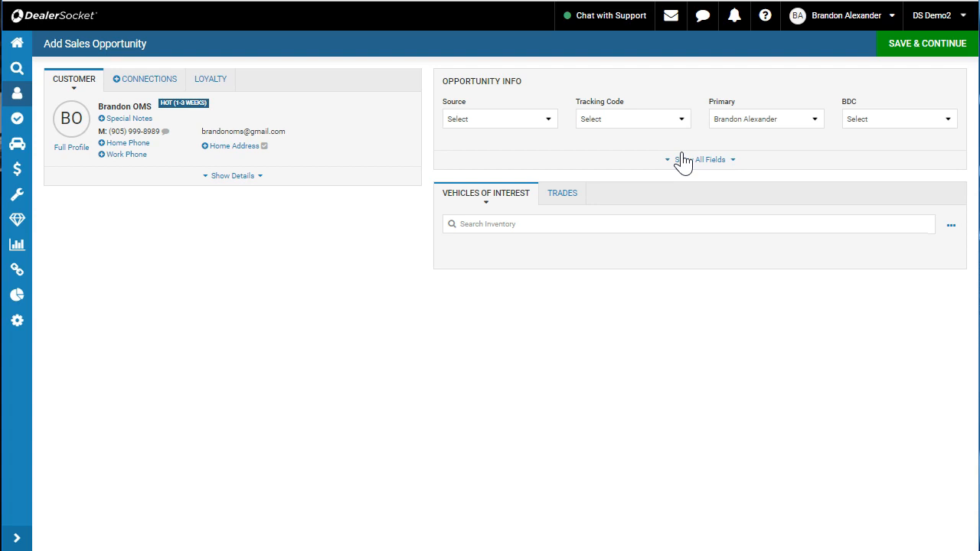
pyautogui.moveTo(818, 180)
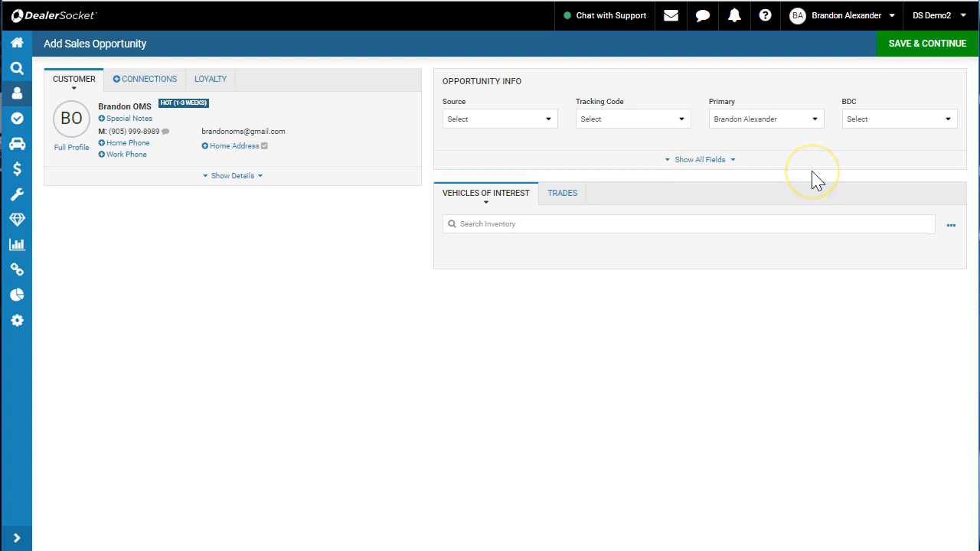
pyautogui.moveTo(601, 192)
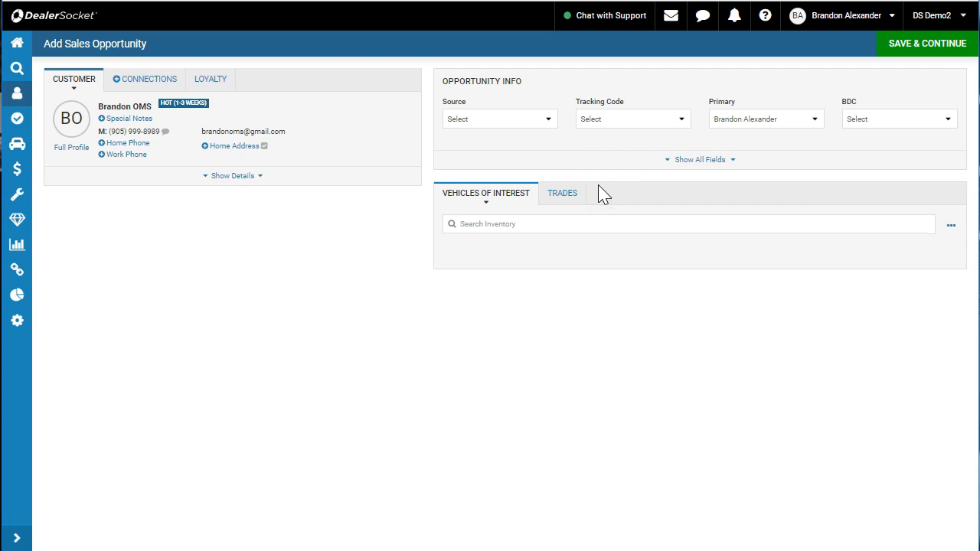
pyautogui.moveTo(586, 187)
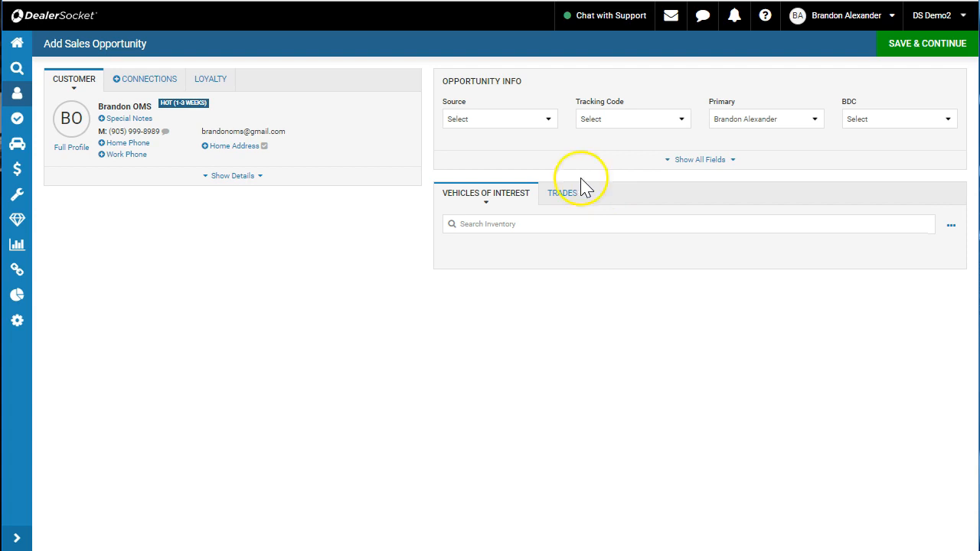
pyautogui.click(498, 119)
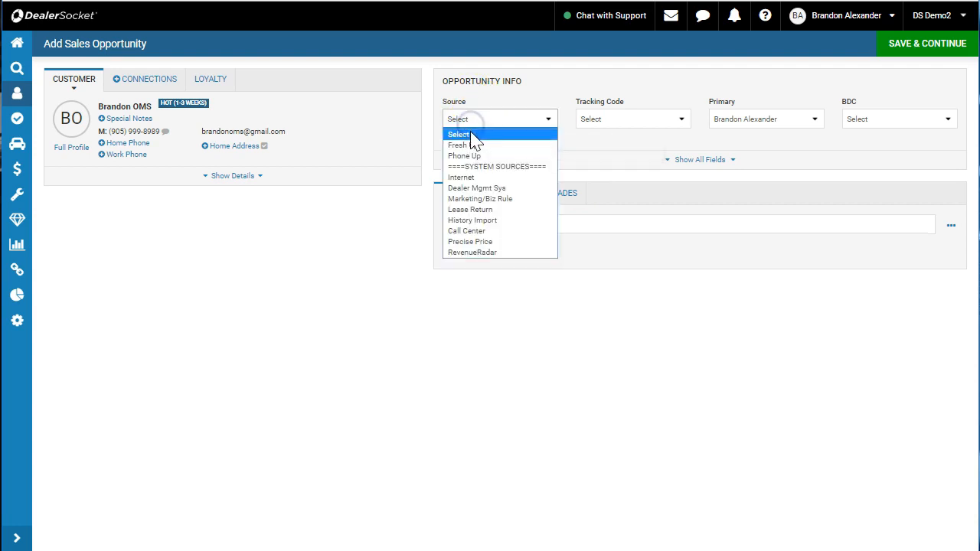
pyautogui.moveTo(471, 145)
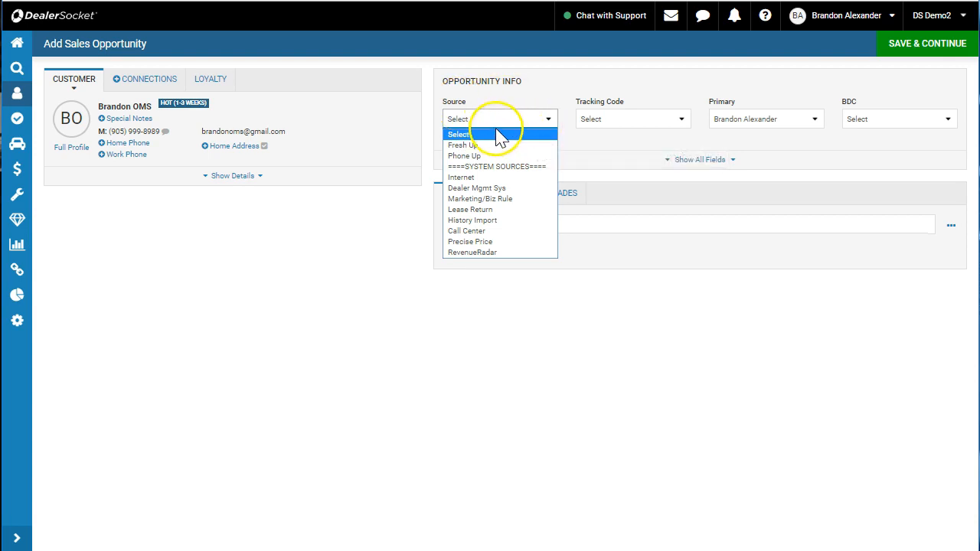
pyautogui.moveTo(475, 145)
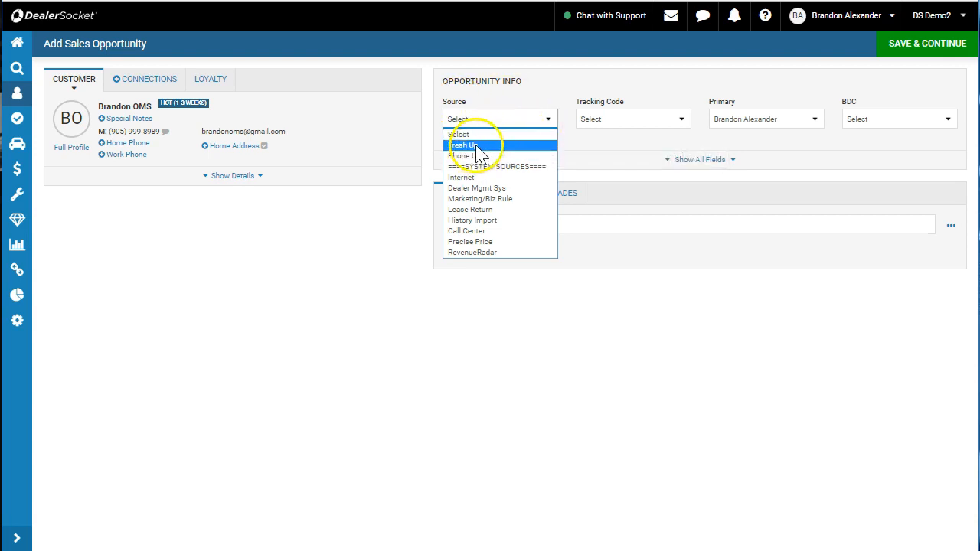
pyautogui.click(462, 144)
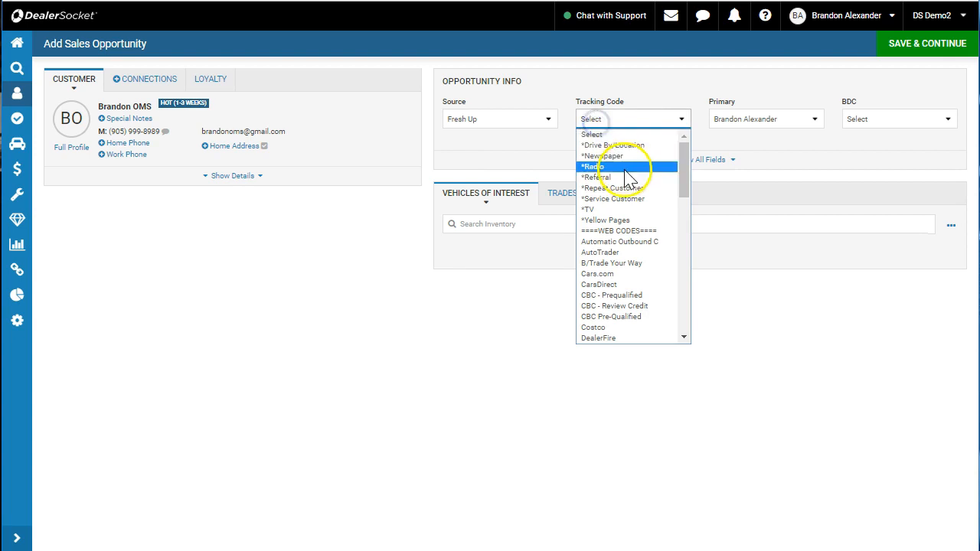
pyautogui.click(596, 177)
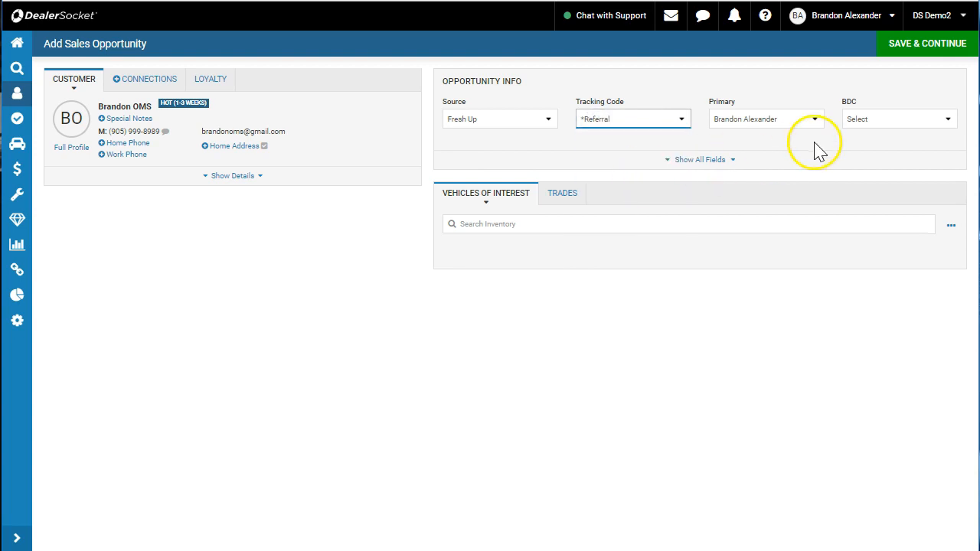
pyautogui.moveTo(873, 126)
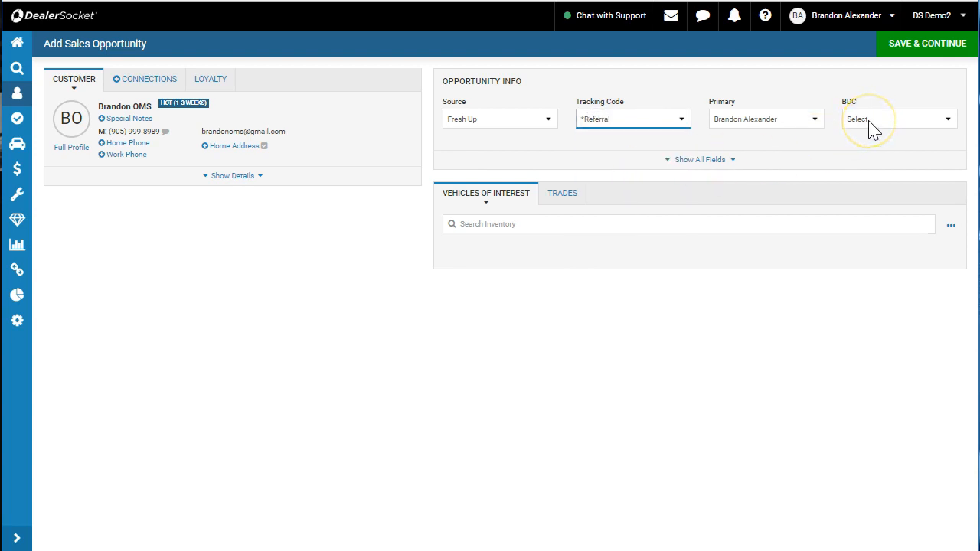
pyautogui.moveTo(885, 129)
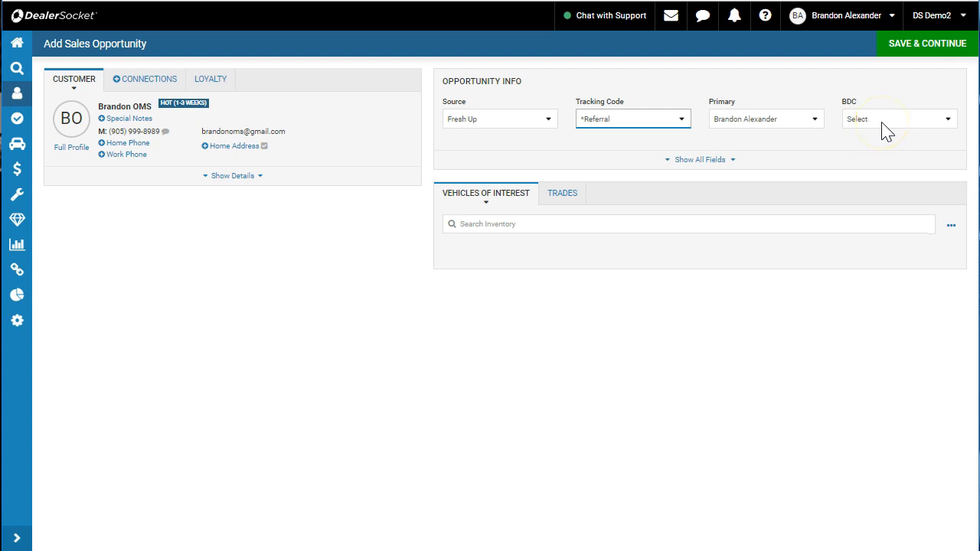
pyautogui.moveTo(793, 230)
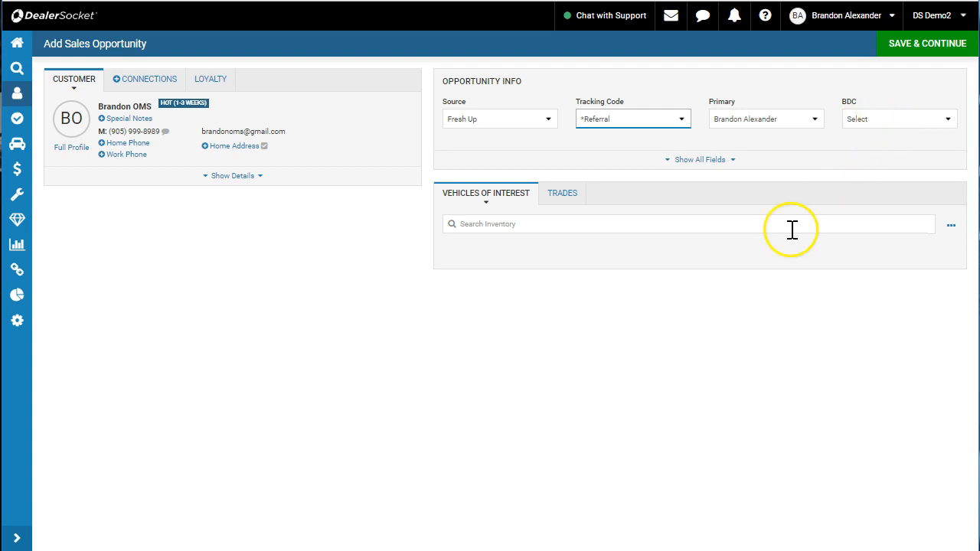
# Search inventory for 2018 and add the Toyota 4Runner SR5 Premium as a vehicle of interest.
pyautogui.click(689, 224)
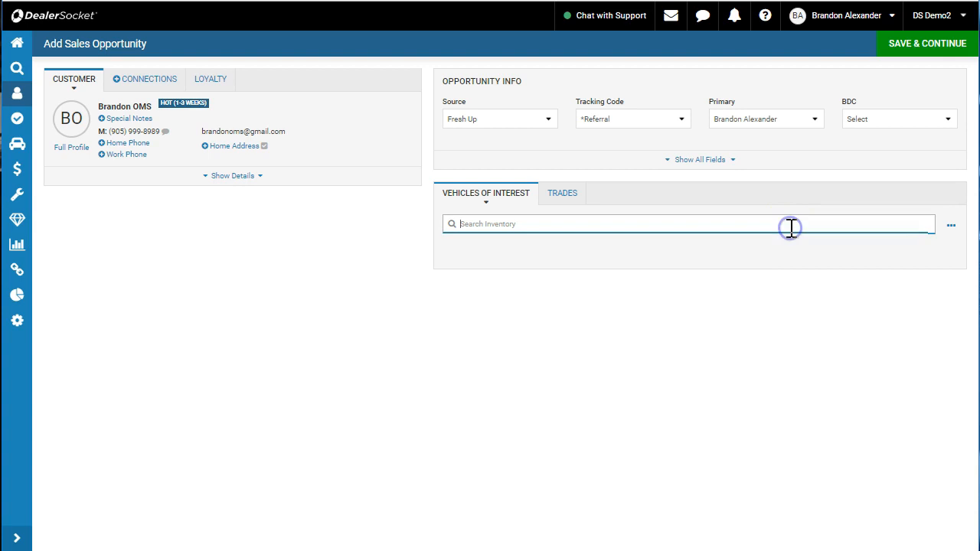
pyautogui.write('2018')
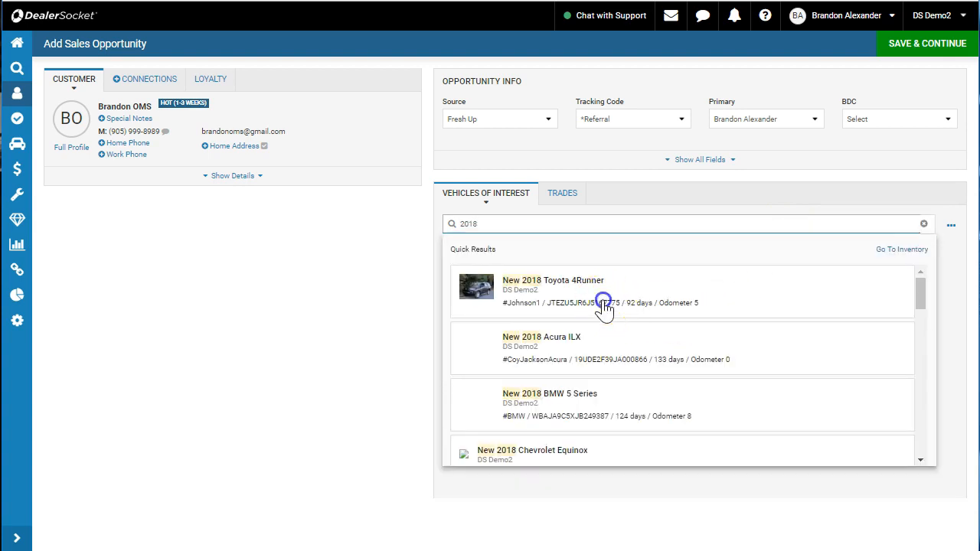
pyautogui.click(575, 284)
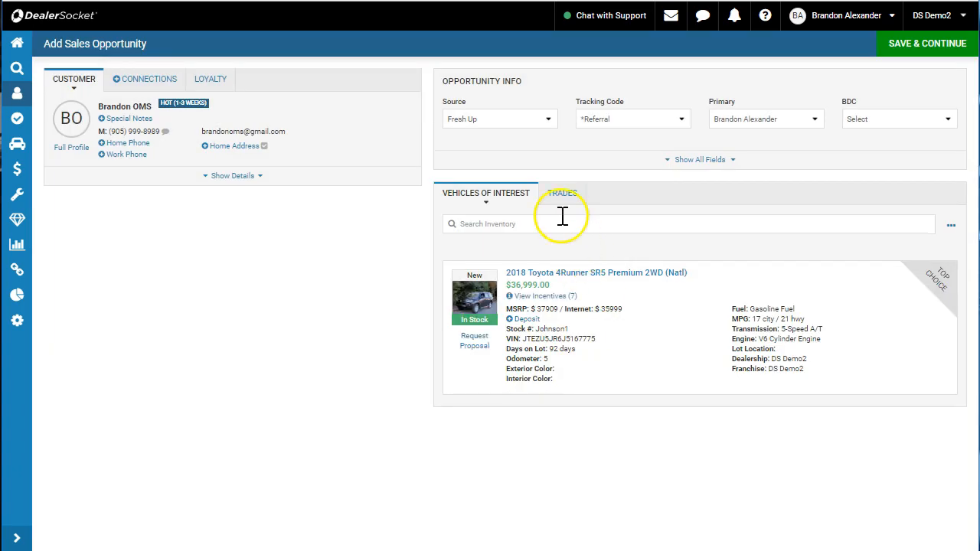
pyautogui.moveTo(562, 197)
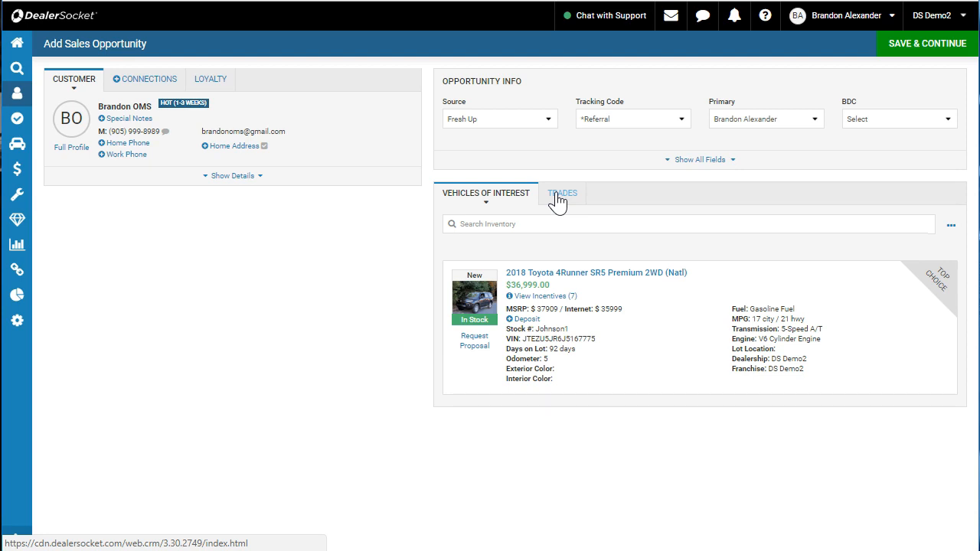
pyautogui.moveTo(926, 44)
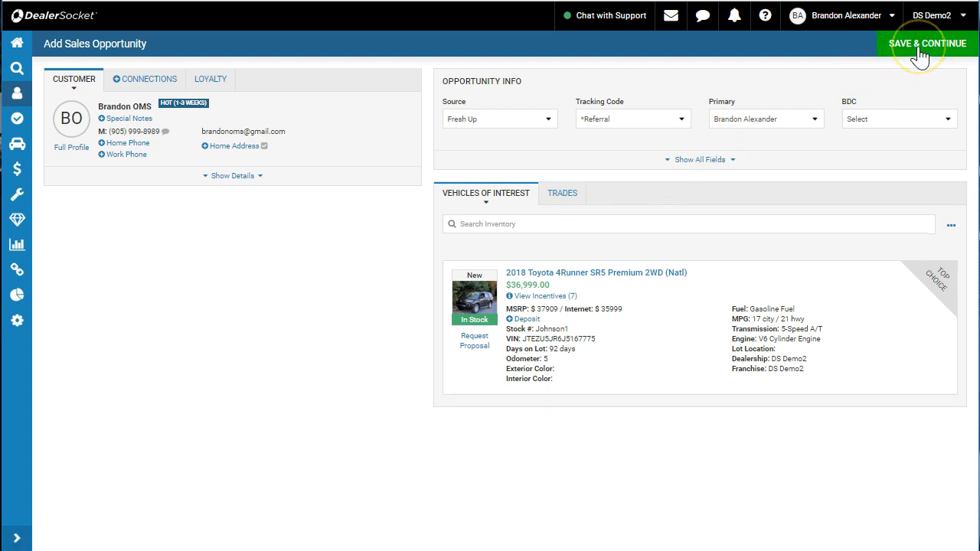
# Save the opportunity and log a store visit with note 'Cam in on the 4Runner and loves it'.
pyautogui.click(926, 42)
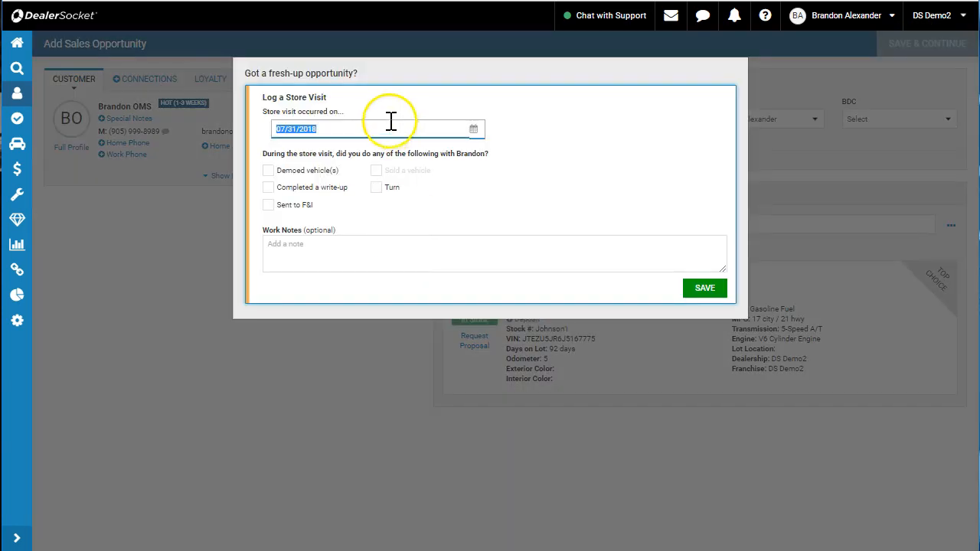
pyautogui.moveTo(301, 100)
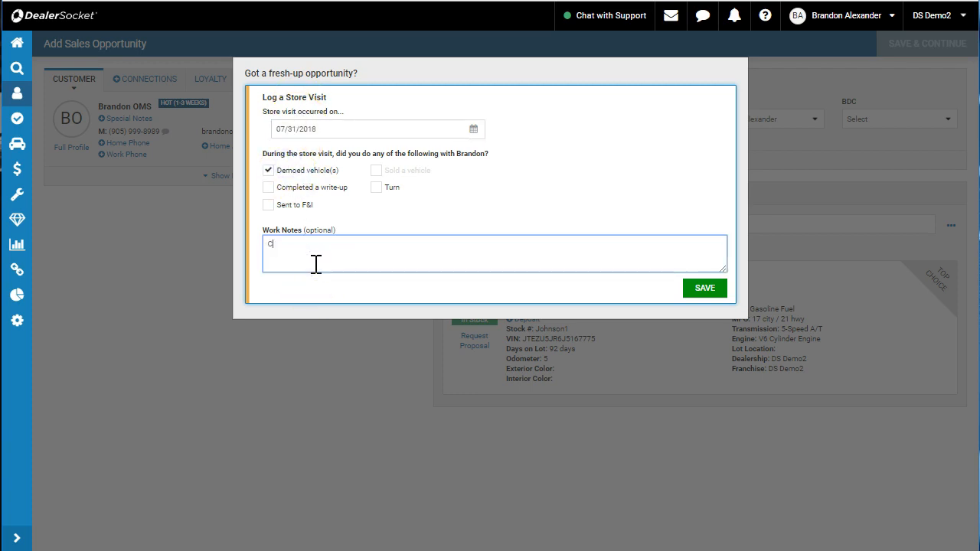
pyautogui.write('Cam in on the')
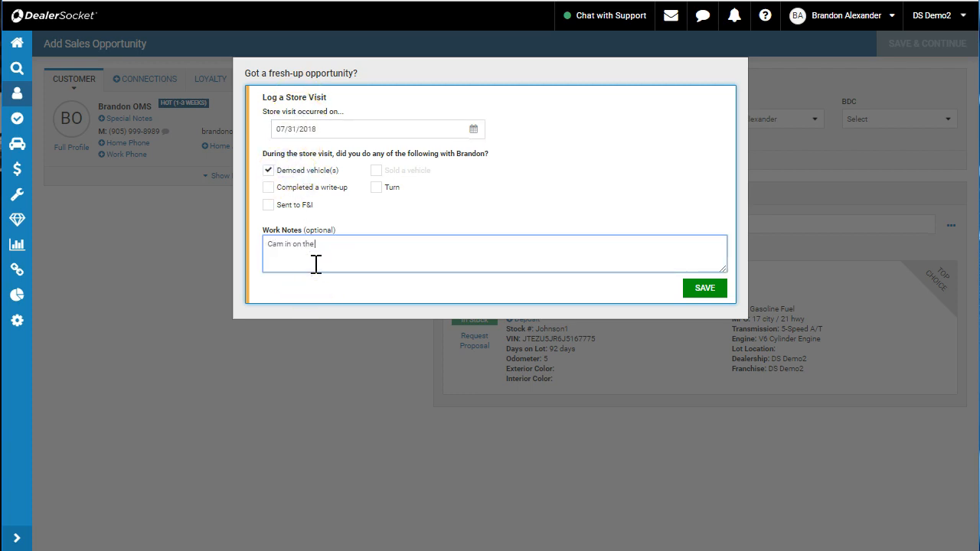
pyautogui.write('4Runner')
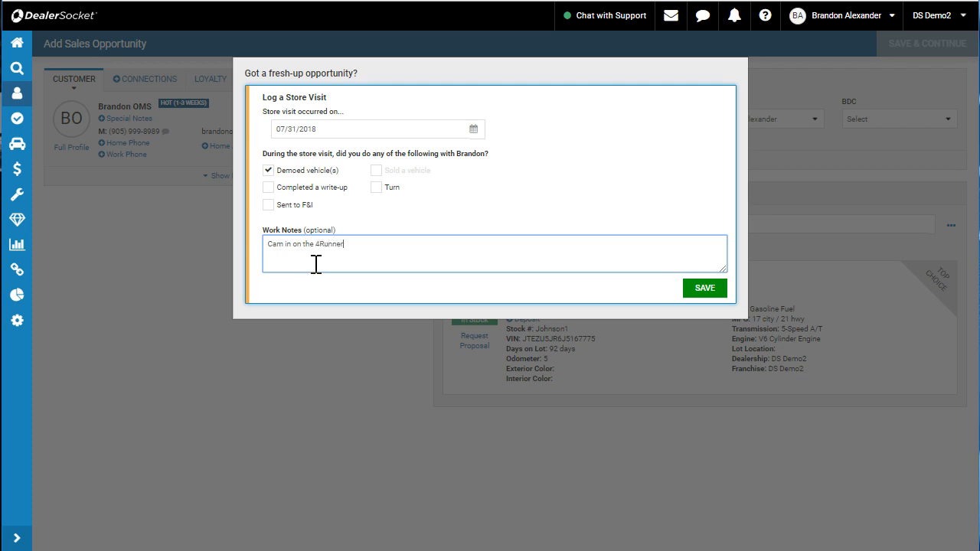
pyautogui.write('and loves it')
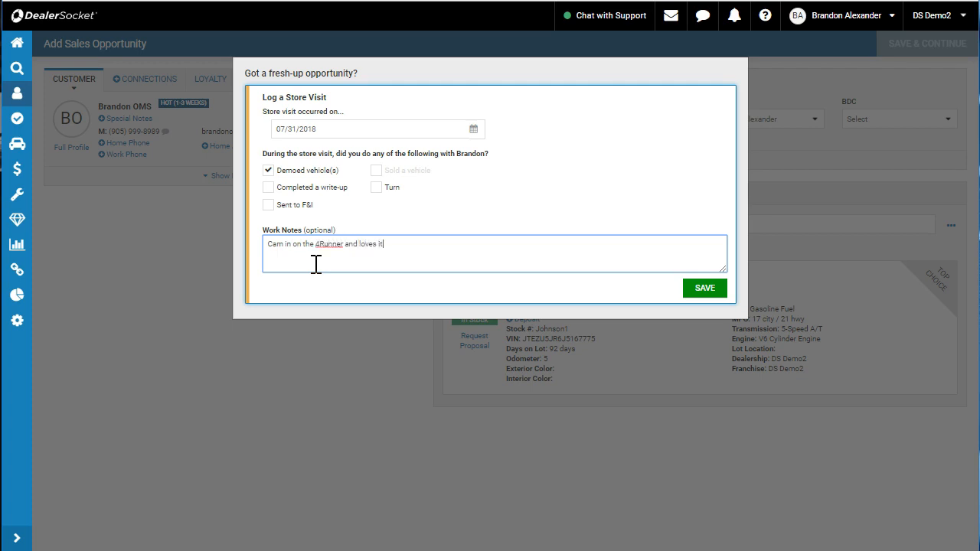
pyautogui.click(704, 287)
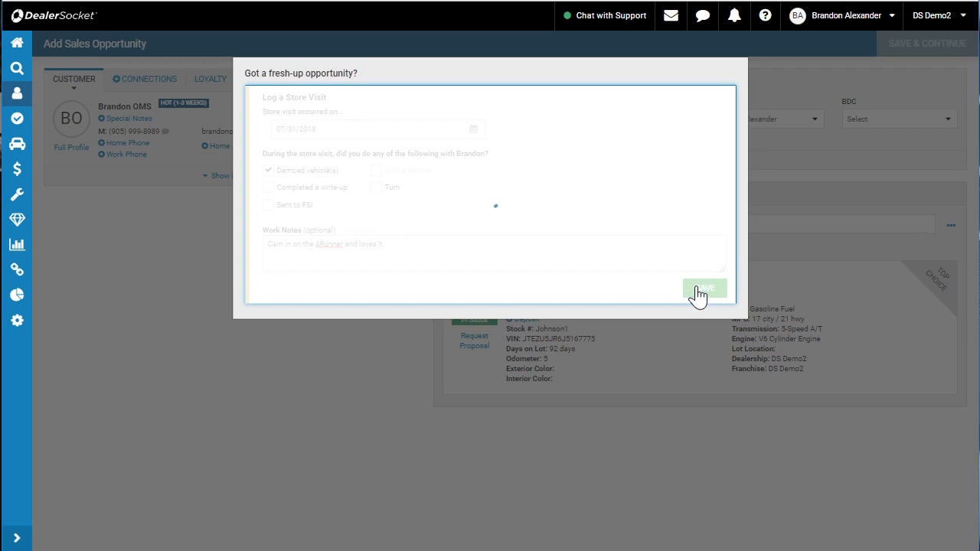
pyautogui.click(703, 289)
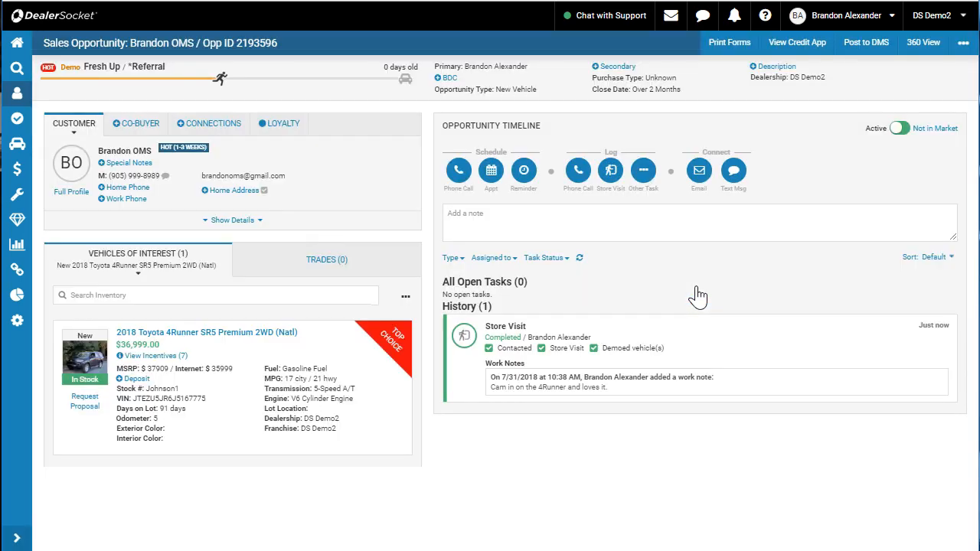
pyautogui.moveTo(157, 46)
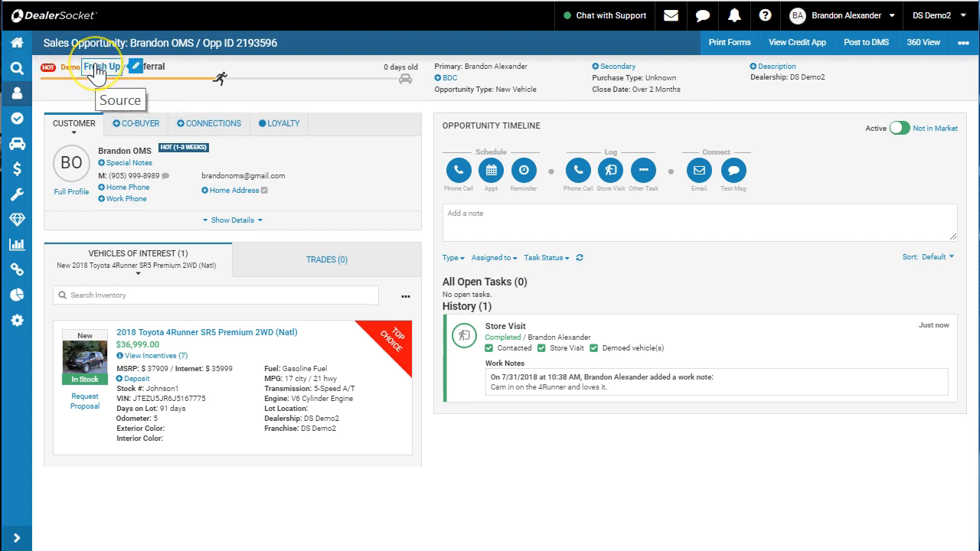
pyautogui.moveTo(150, 67)
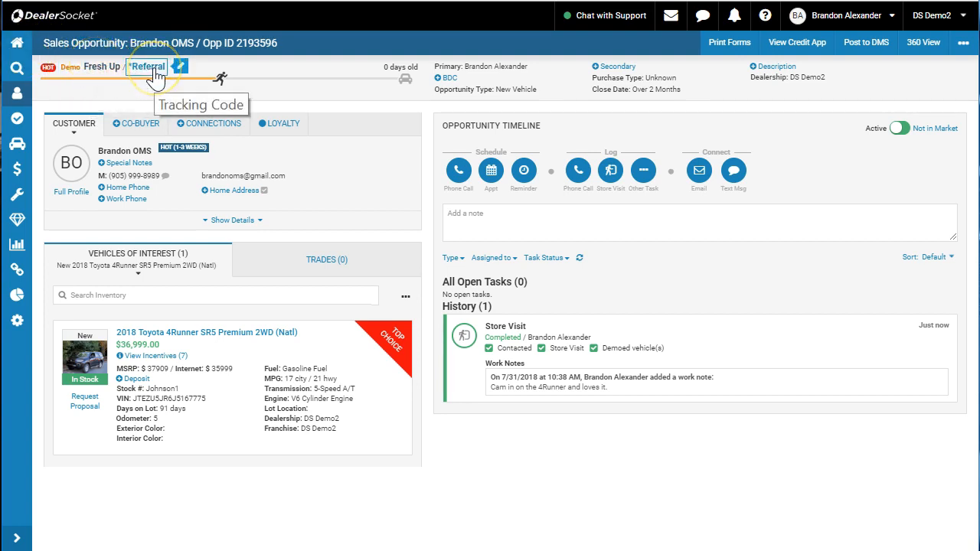
pyautogui.moveTo(70, 67)
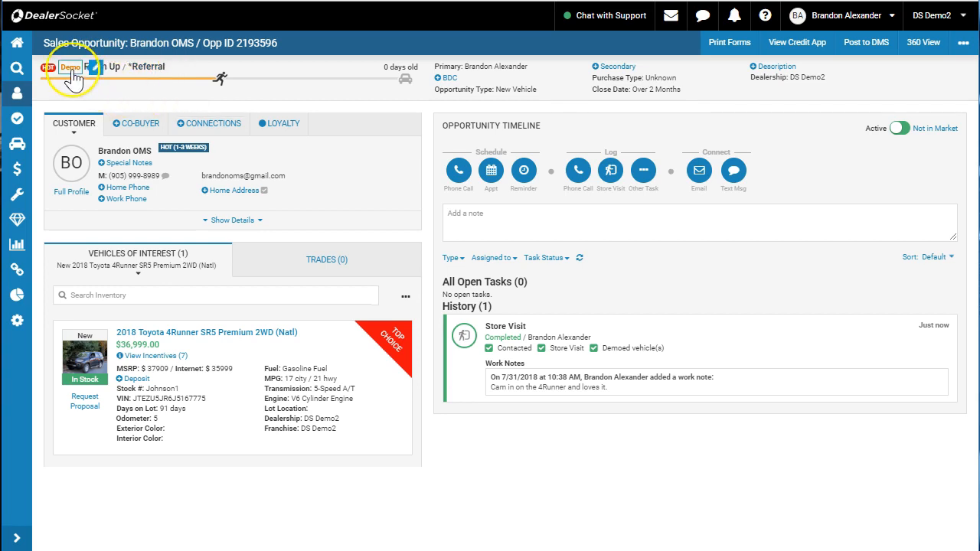
pyautogui.moveTo(70, 66)
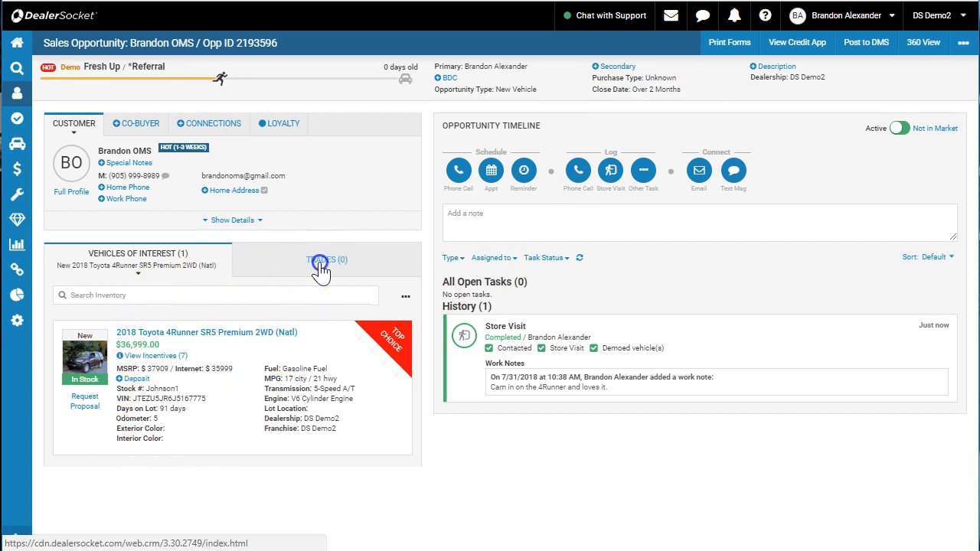
pyautogui.click(327, 259)
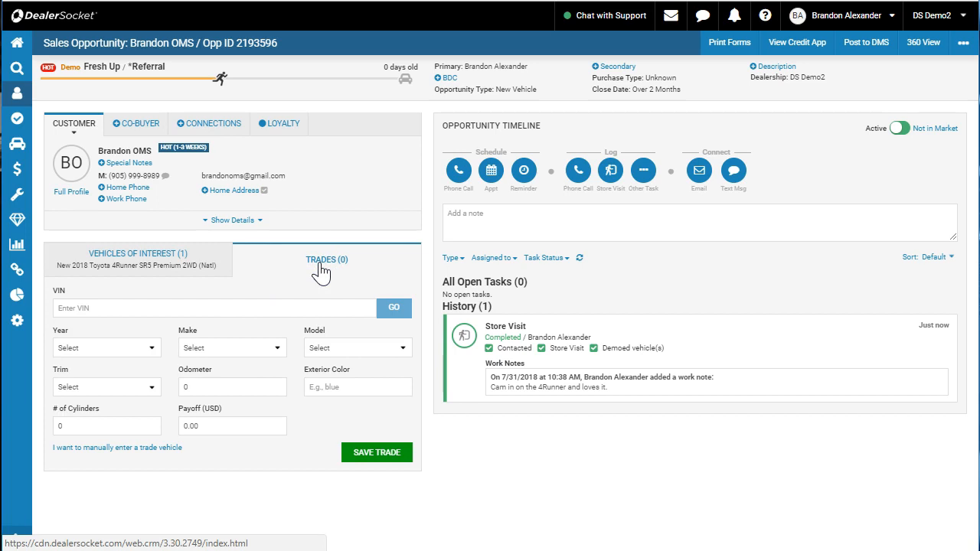
pyautogui.click(138, 254)
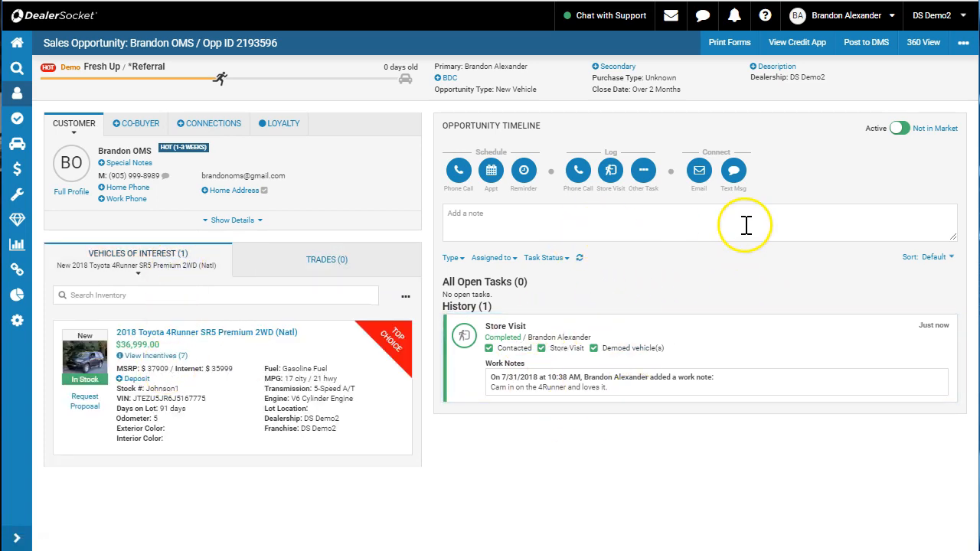
pyautogui.moveTo(375, 153)
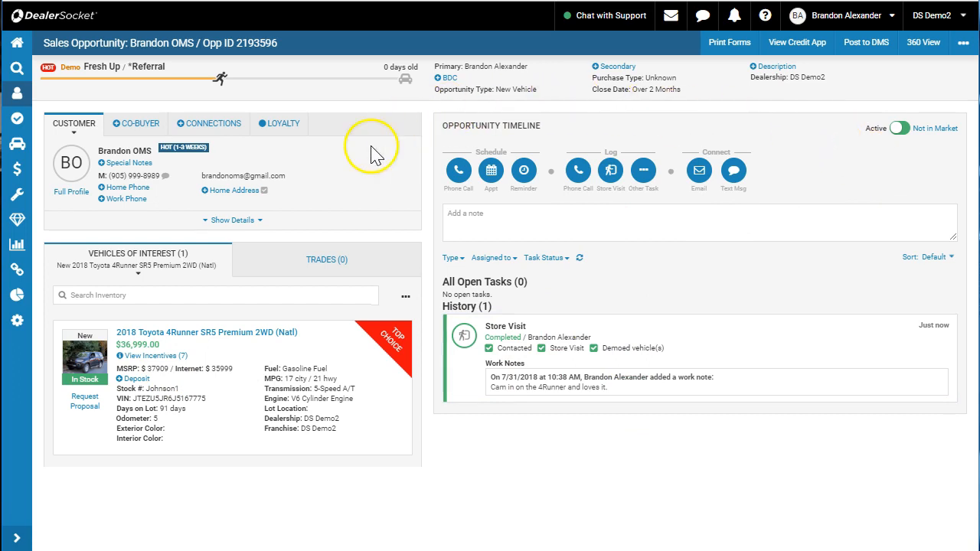
pyautogui.moveTo(383, 356)
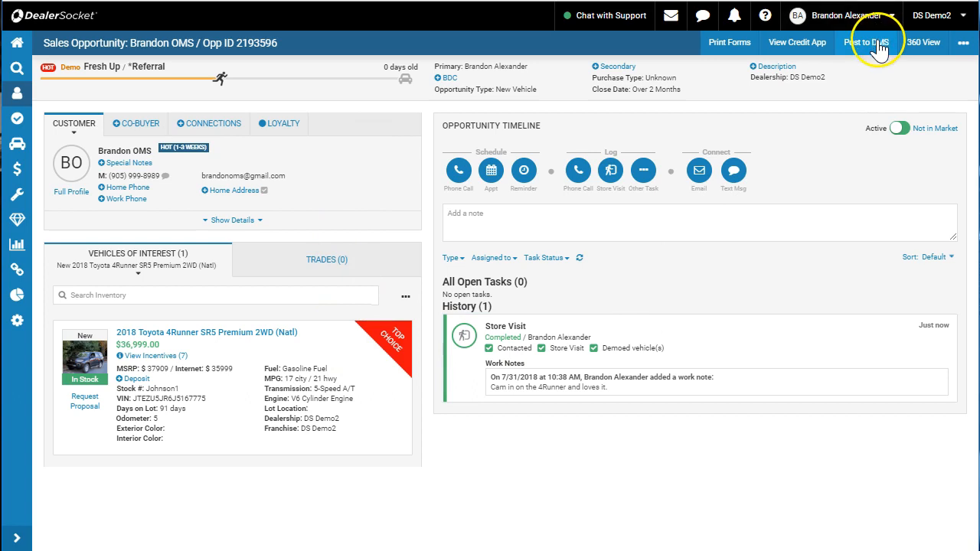
pyautogui.moveTo(867, 42)
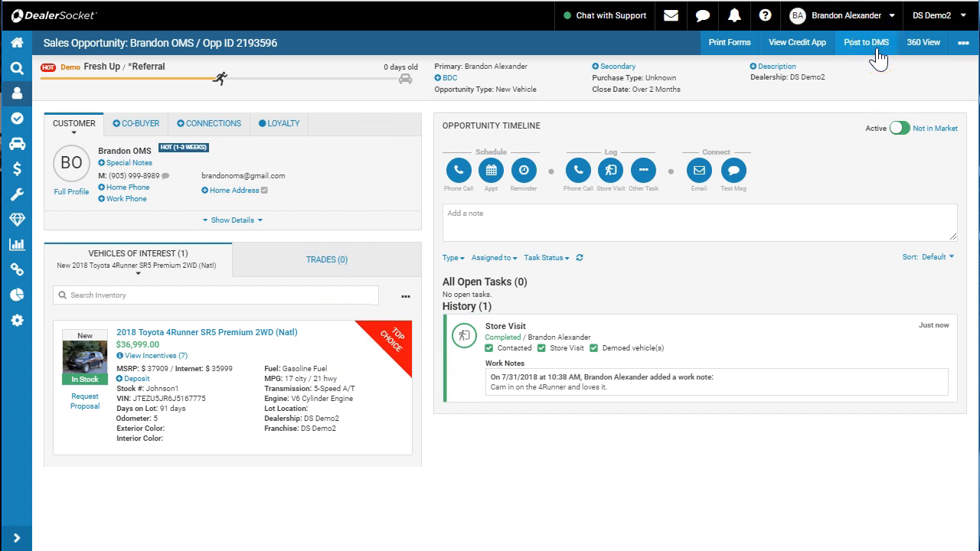